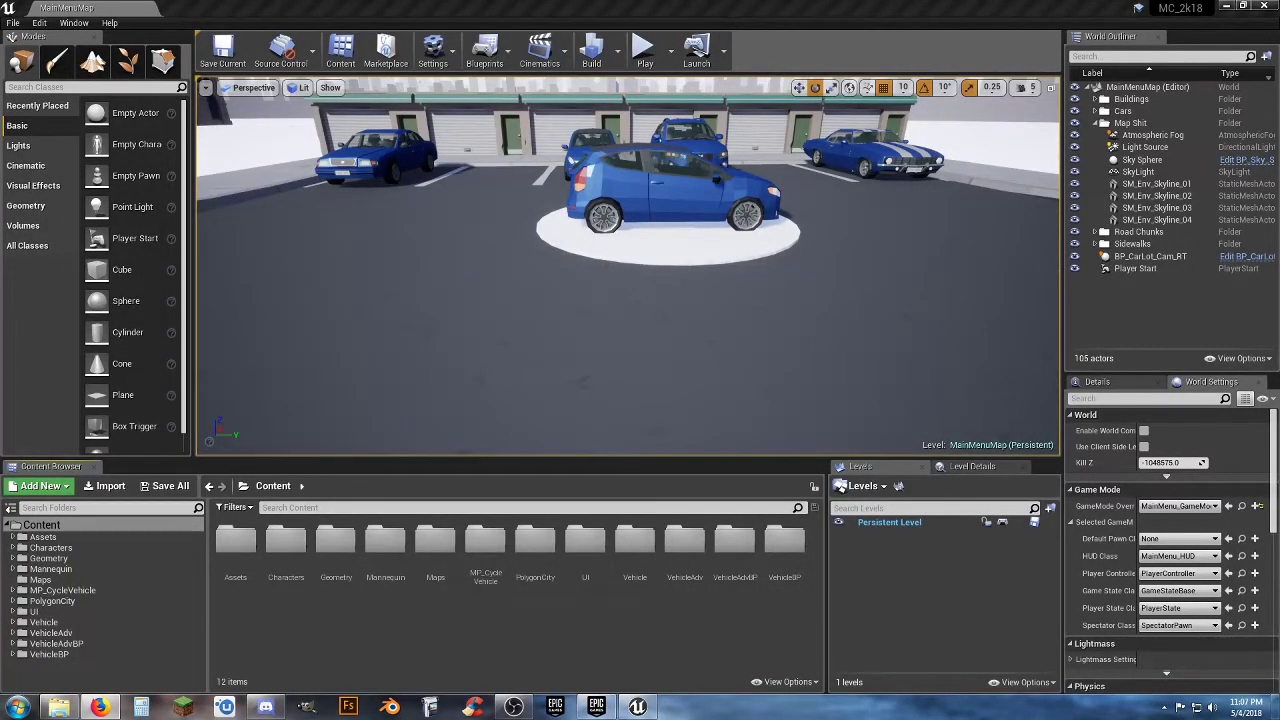
pyautogui.moveTo(644, 50)
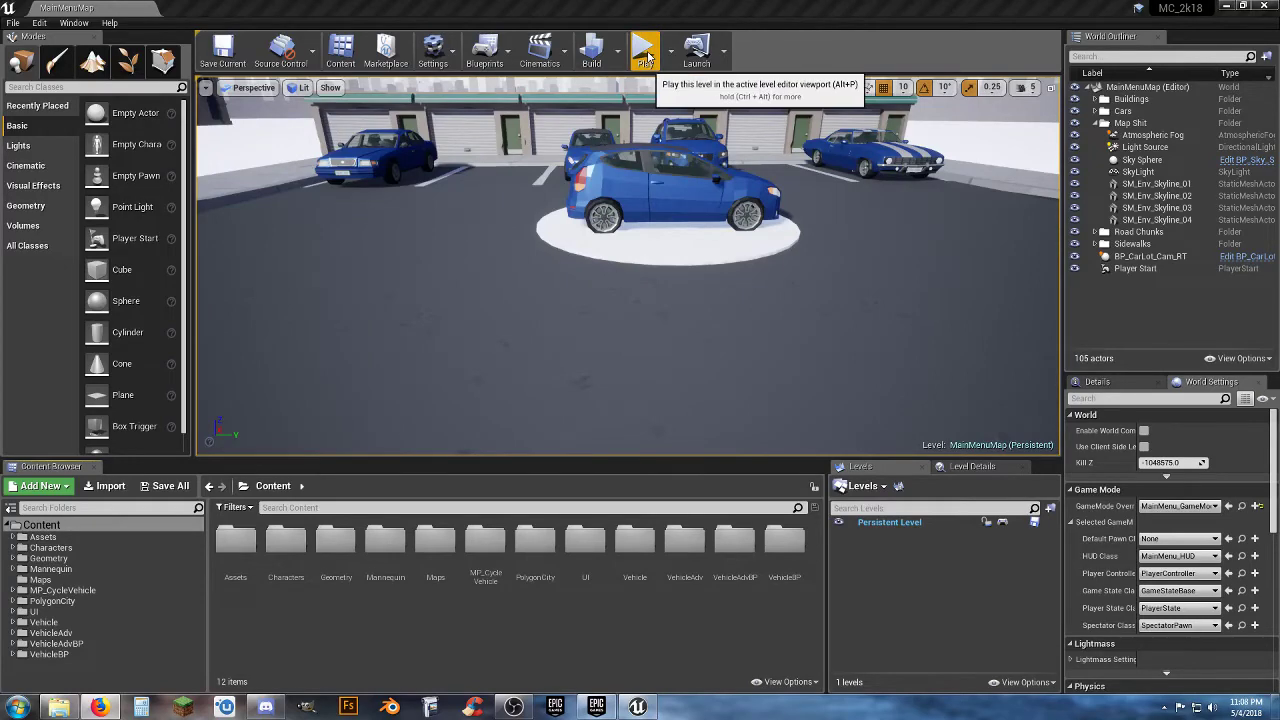
# Play the level to show the My Stats menu, then stop and return to the city street scene
pyautogui.click(644, 50)
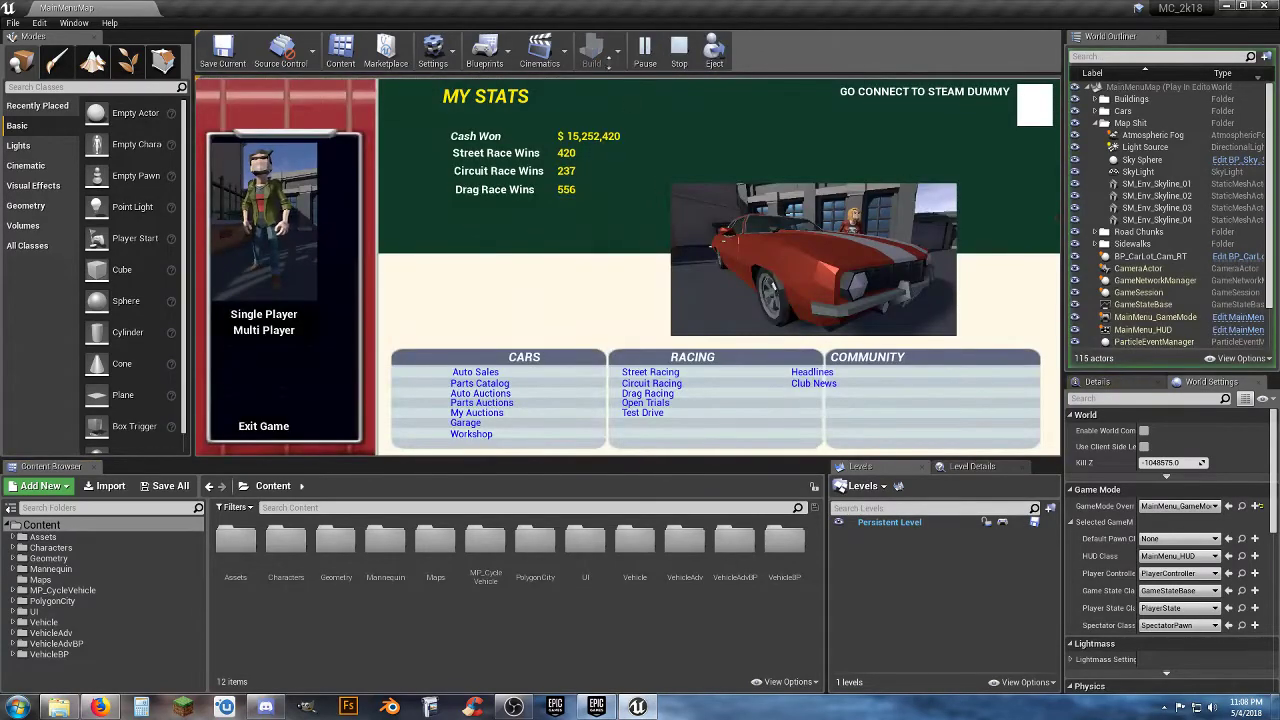
pyautogui.click(680, 48)
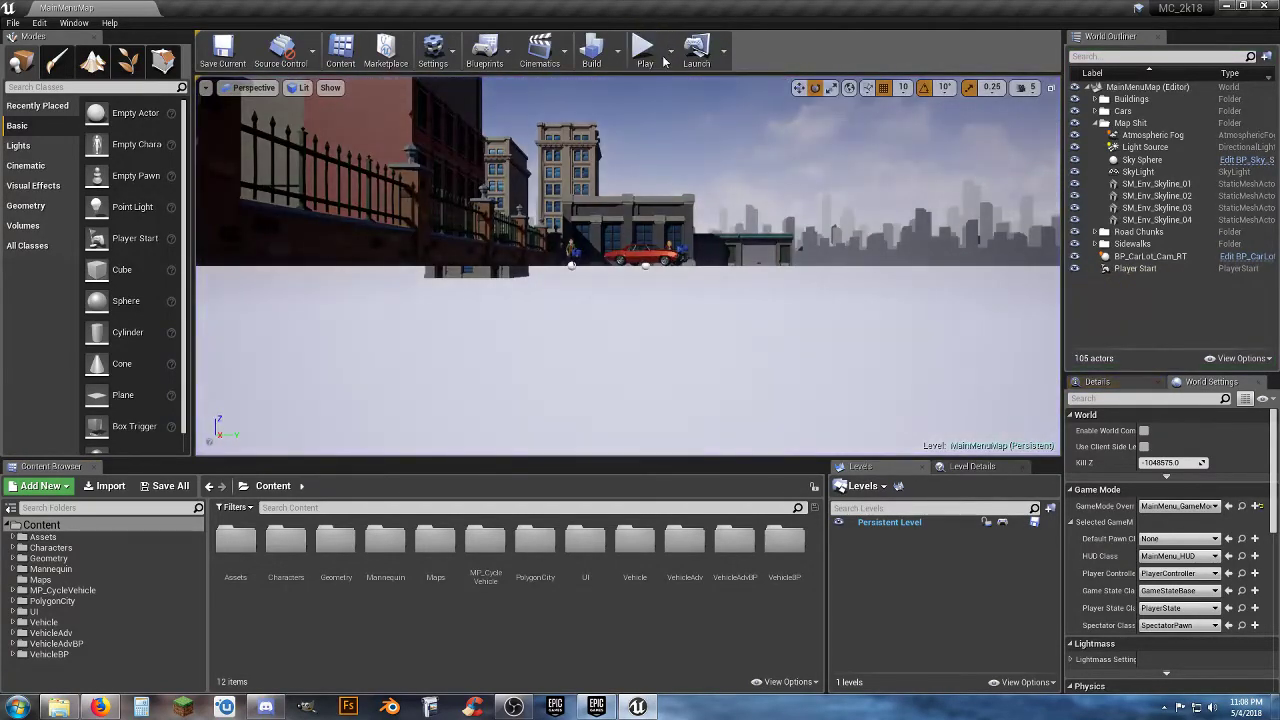
# Run the level as a standalone game window without saving, loading the Motor City My Stats page
pyautogui.click(664, 48)
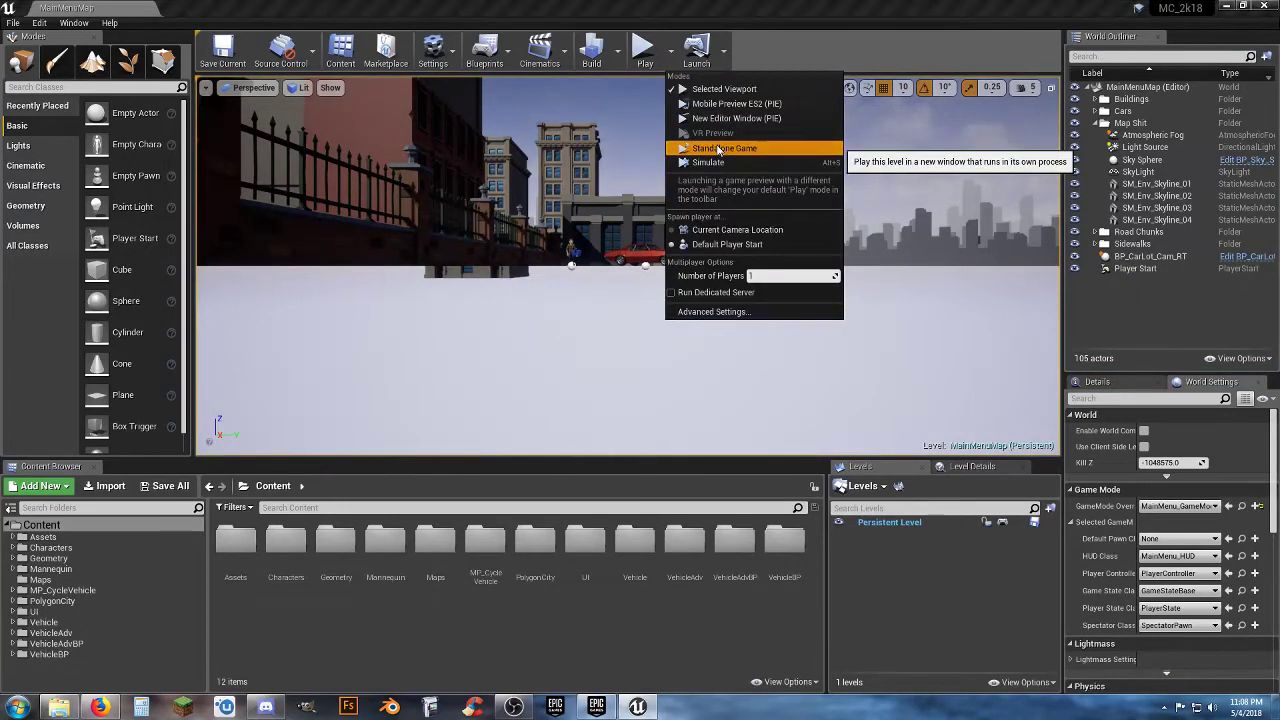
pyautogui.click(724, 148)
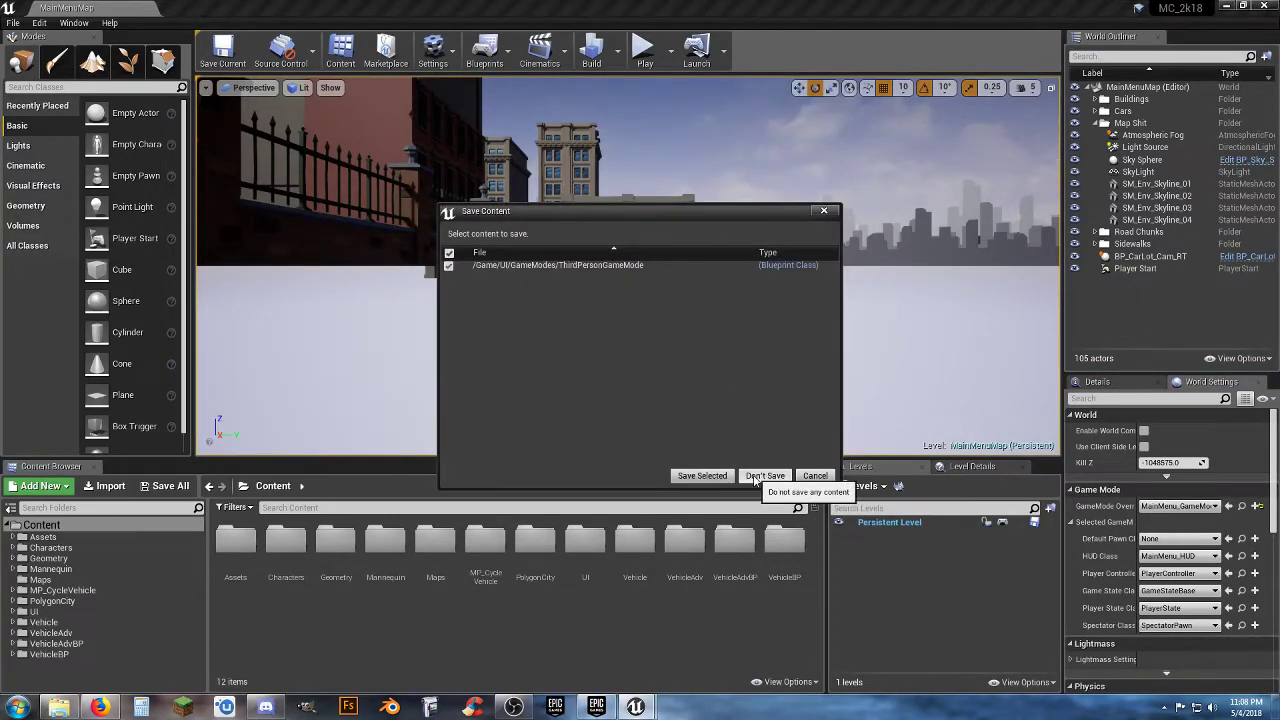
pyautogui.click(764, 476)
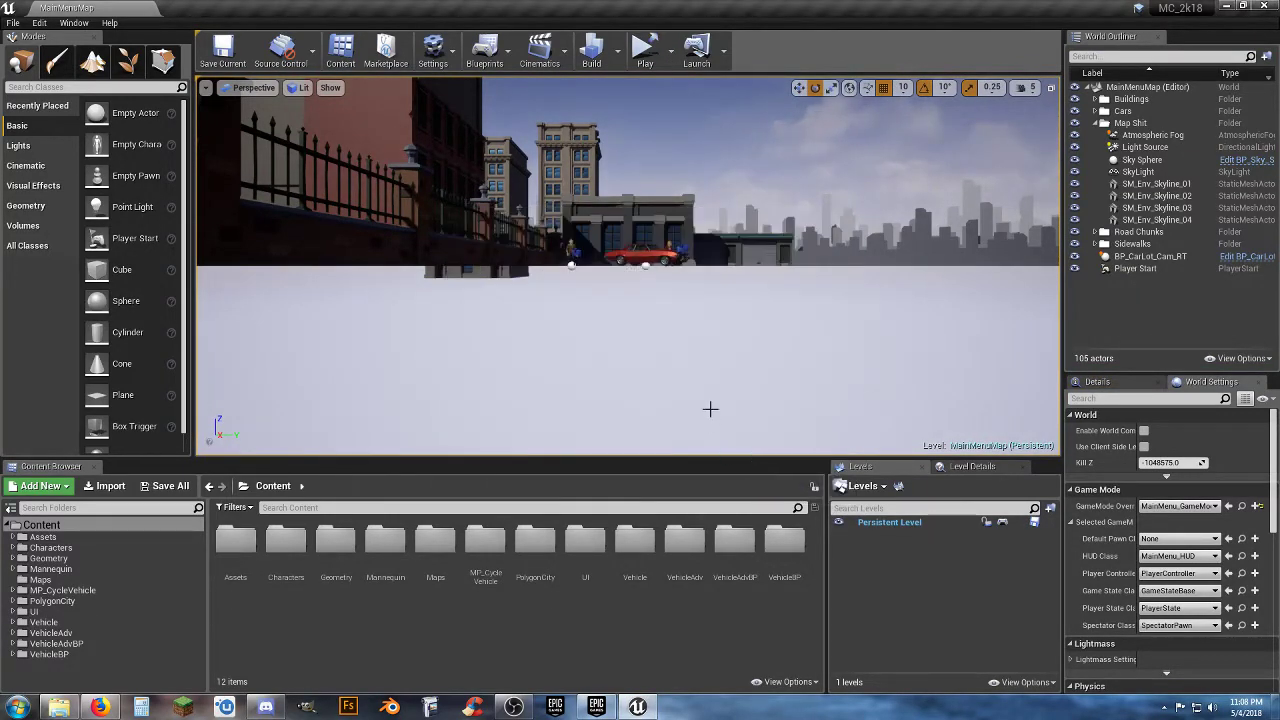
pyautogui.moveTo(644, 50)
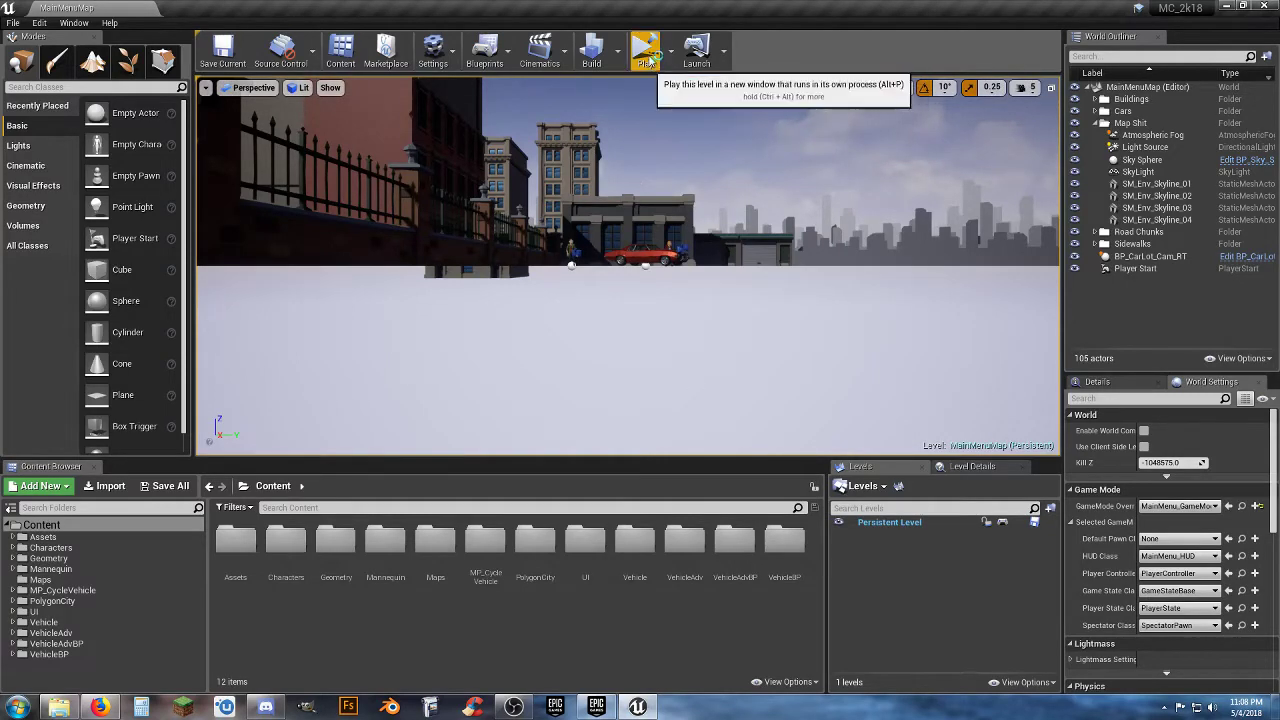
pyautogui.click(644, 50)
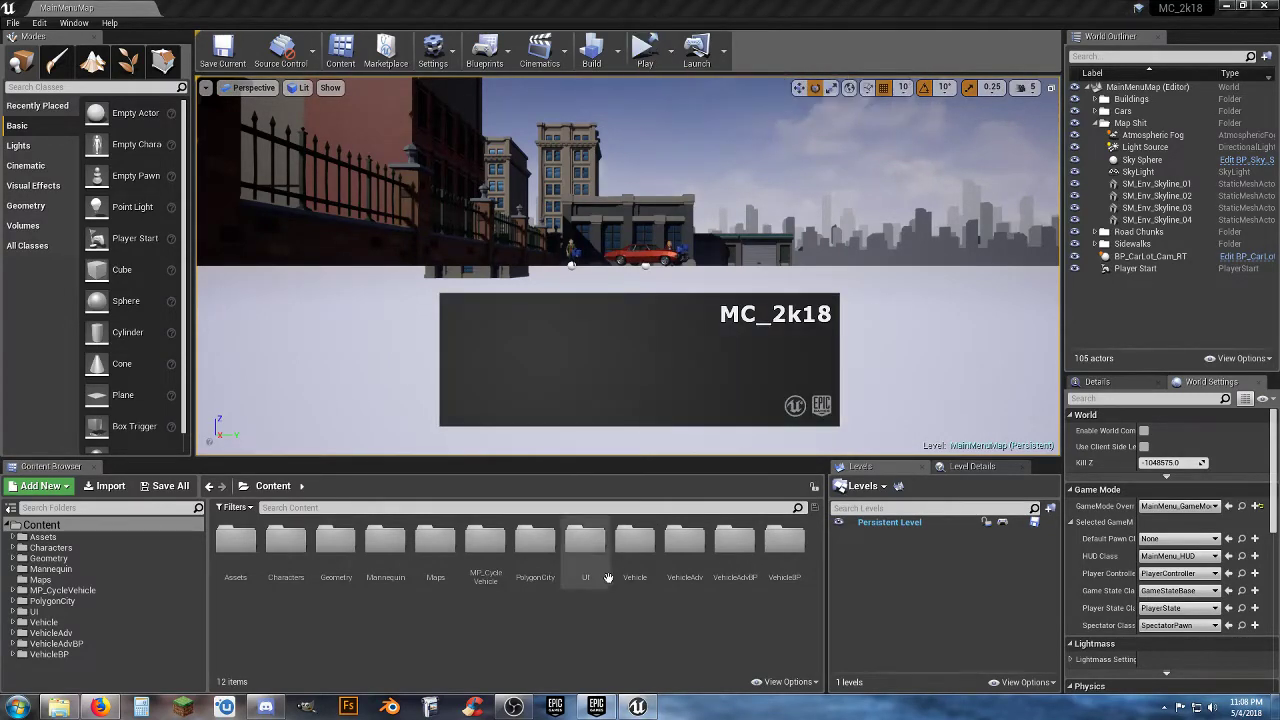
pyautogui.moveTo(634, 544)
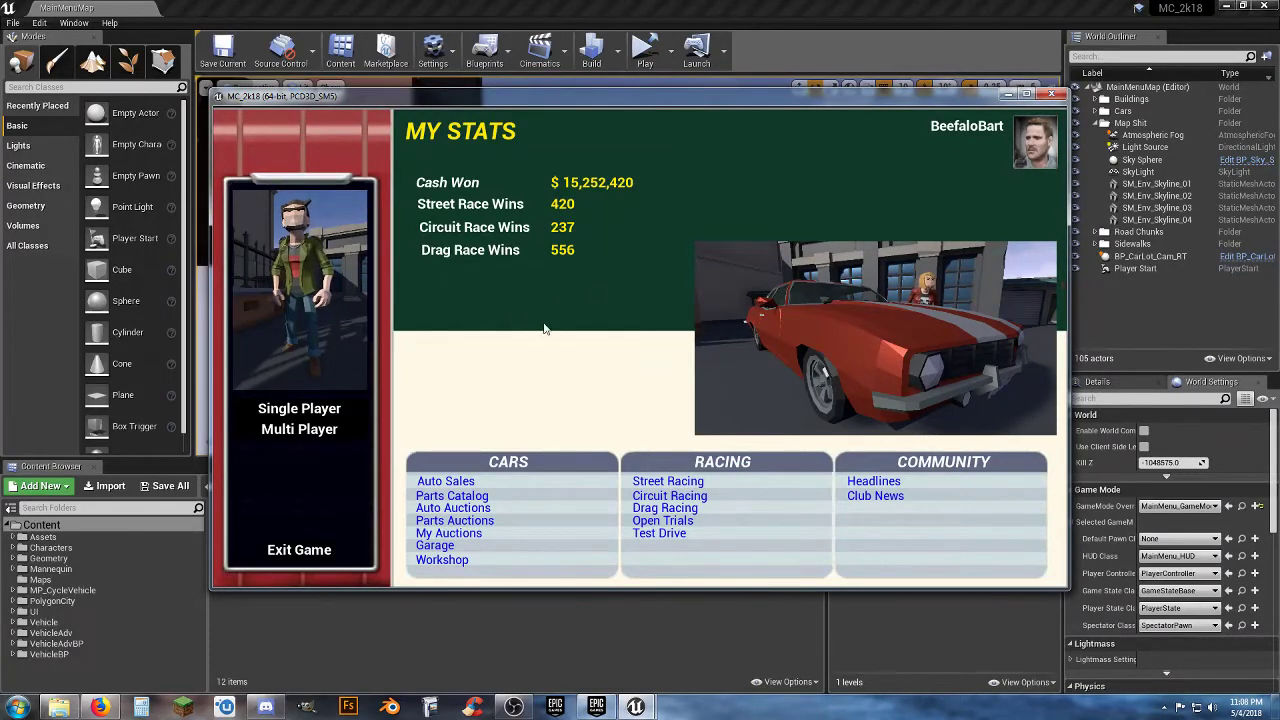
pyautogui.moveTo(300, 550)
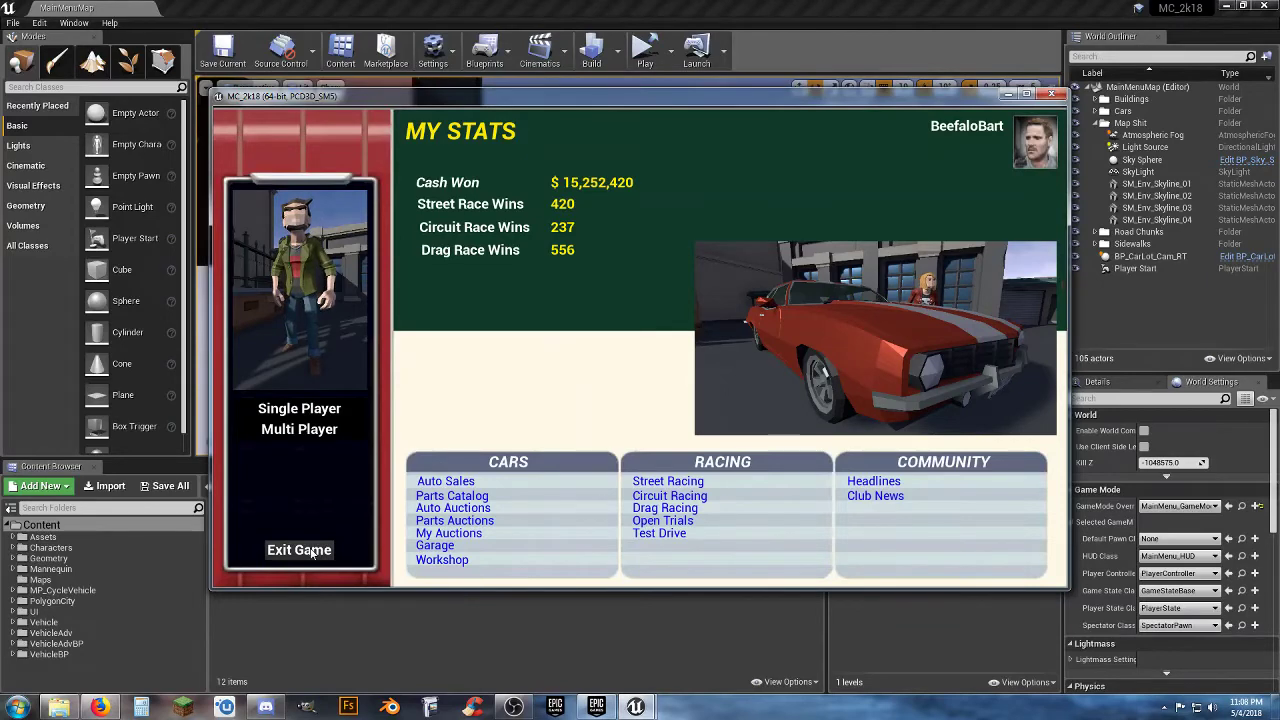
# Exit the running game and return to the editor's city street lobby view with the red car
pyautogui.click(1052, 96)
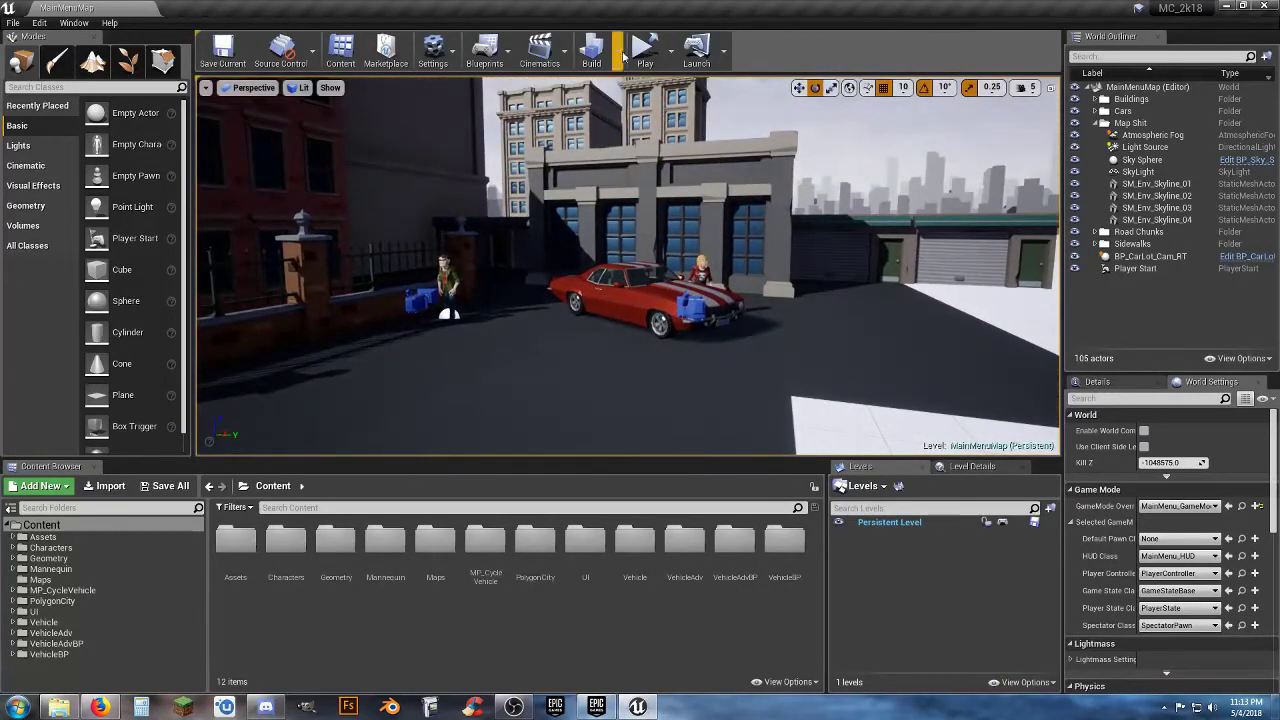
# Play the level twice from the toolbar, bringing up the My Stats page again
pyautogui.click(644, 50)
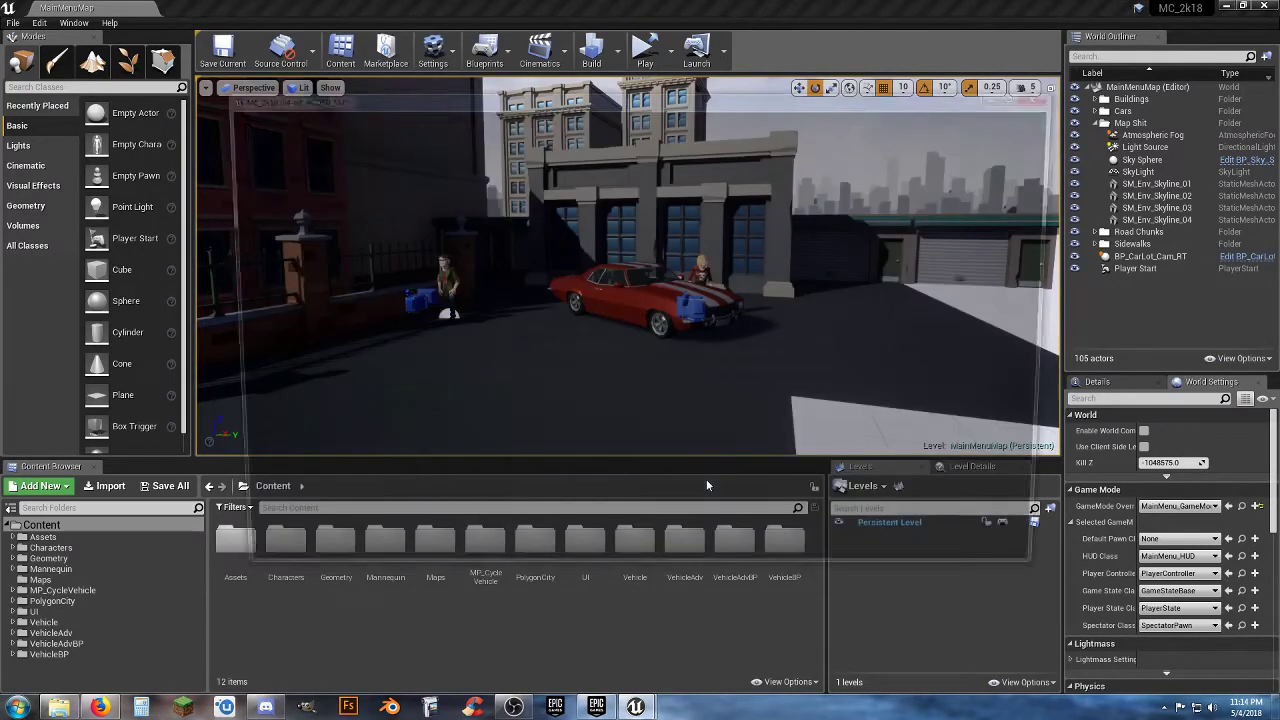
pyautogui.click(644, 50)
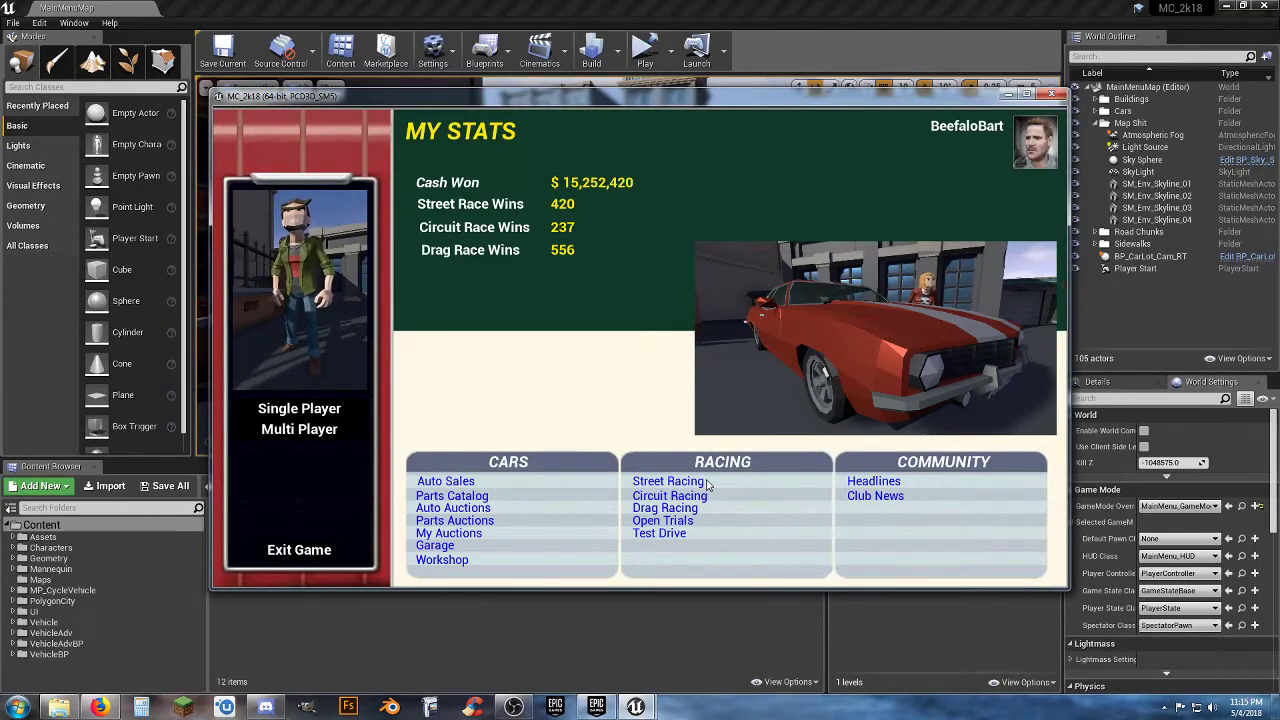
pyautogui.moveTo(530, 360)
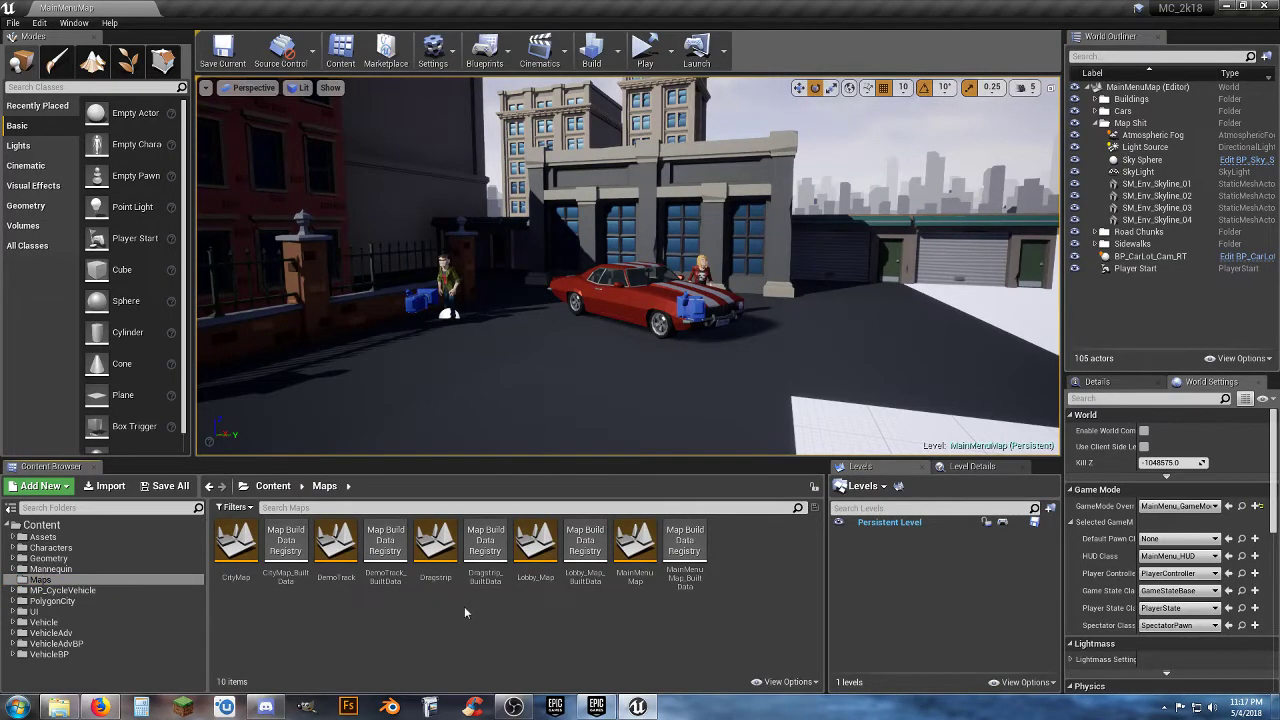
pyautogui.moveTo(548, 612)
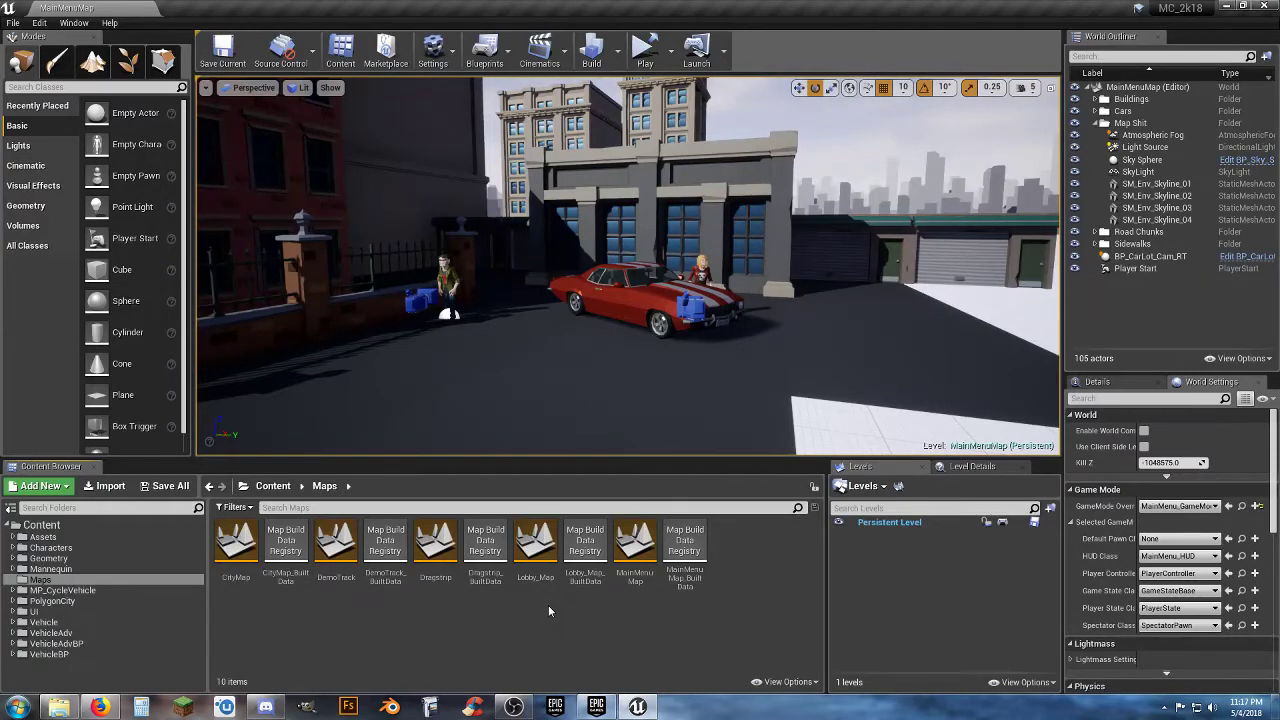
pyautogui.moveTo(544, 612)
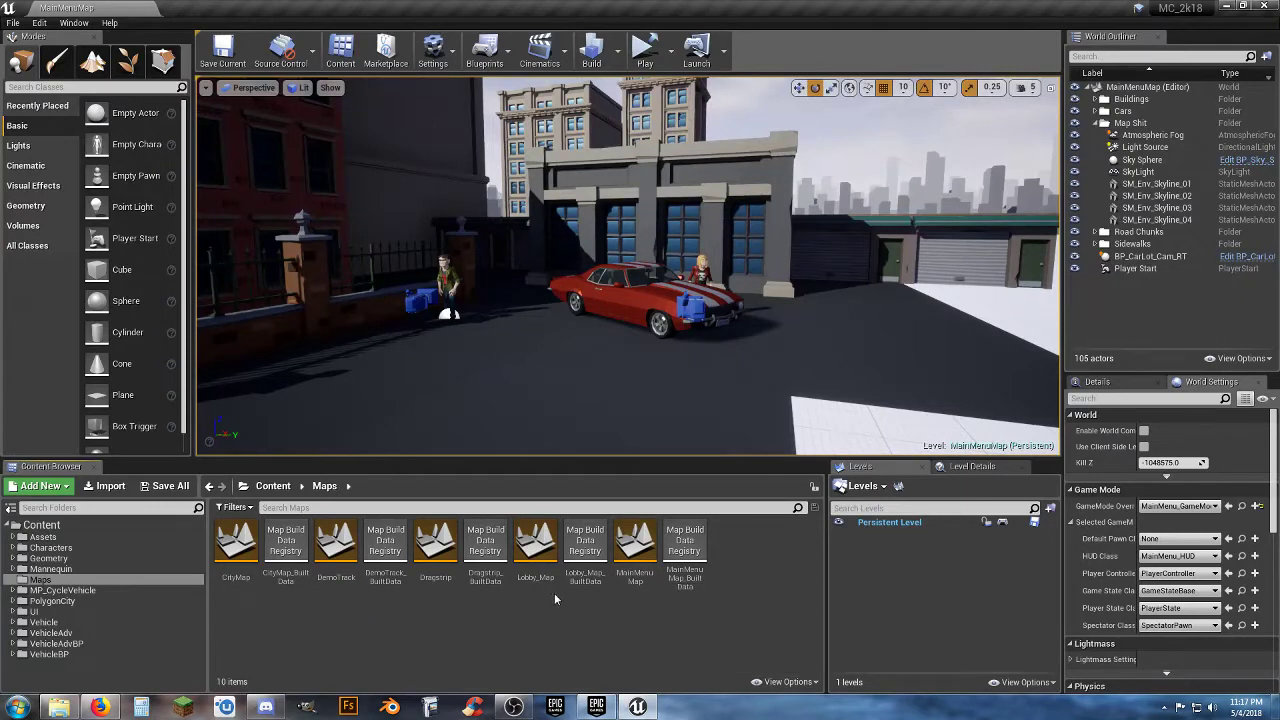
# Load the city lobby map from the Content Browser's Maps folder into the editor
pyautogui.doubleClick(536, 540)
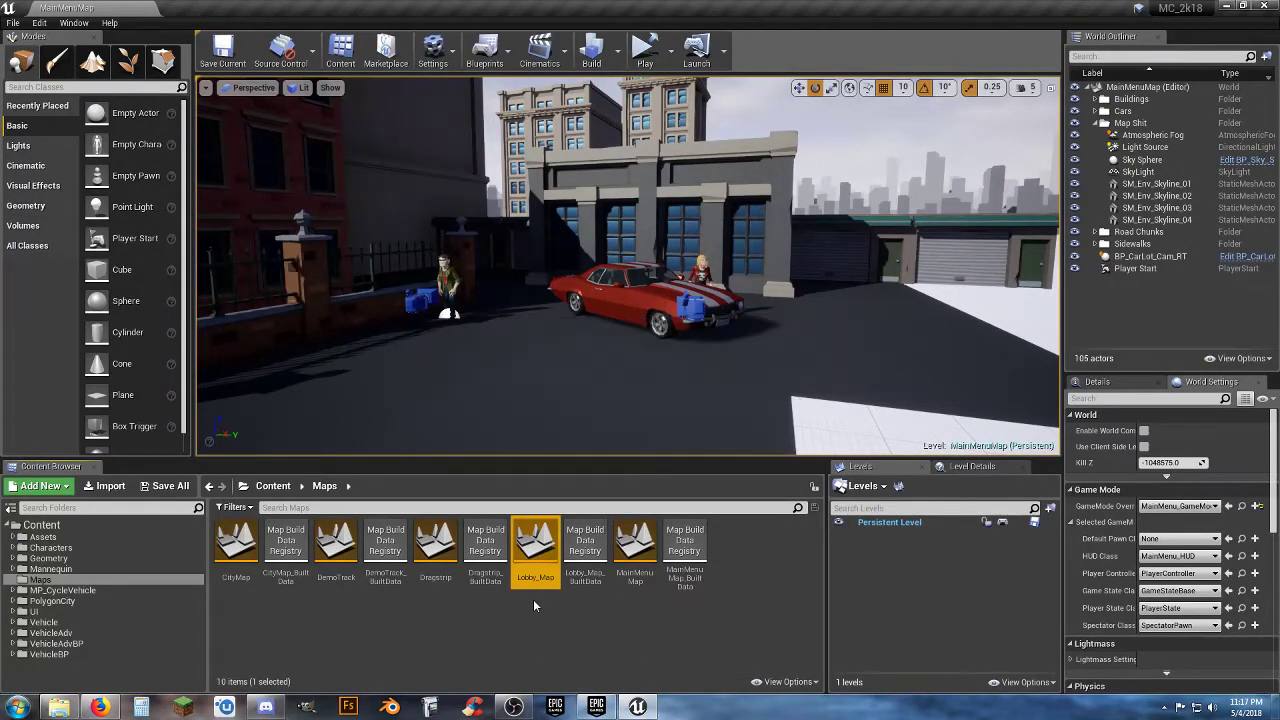
pyautogui.doubleClick(534, 540)
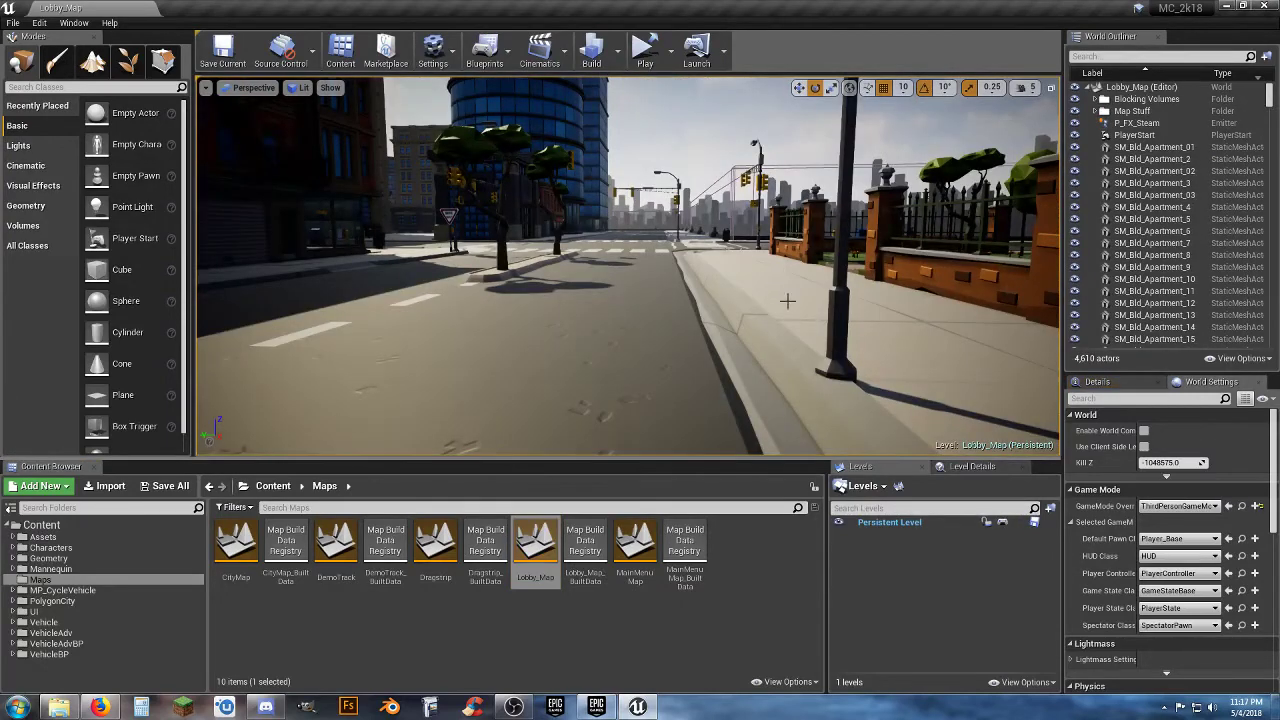
# Play the lobby level and walk the boy character along the sidewalk to the storefront
pyautogui.click(662, 48)
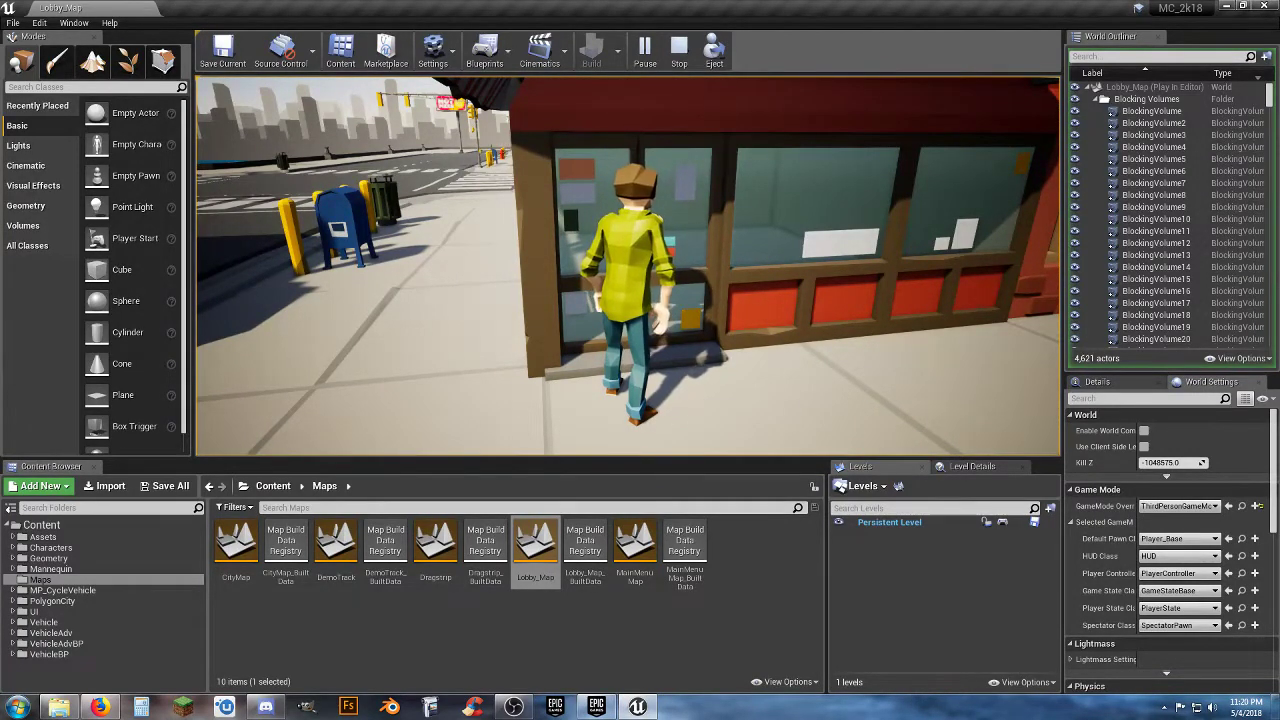
pyautogui.moveTo(624, 264)
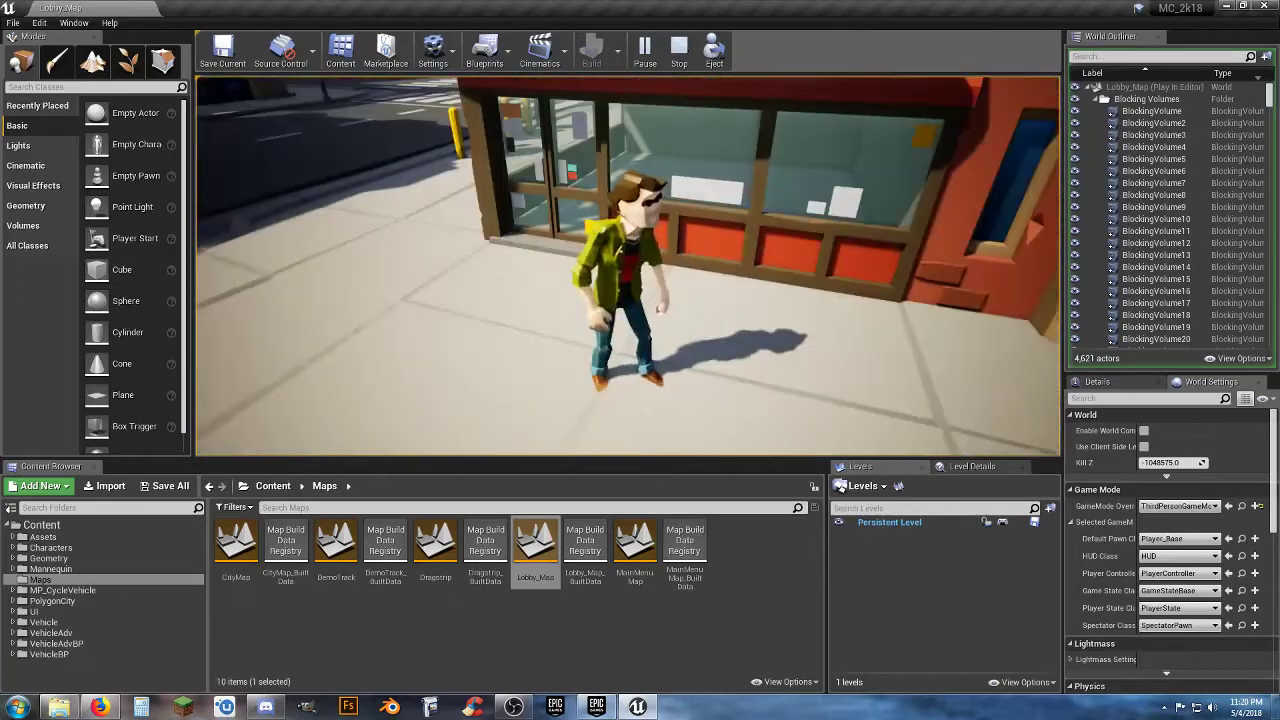
# Stop the play session, leaving the storefront in the normal editing view
pyautogui.click(680, 48)
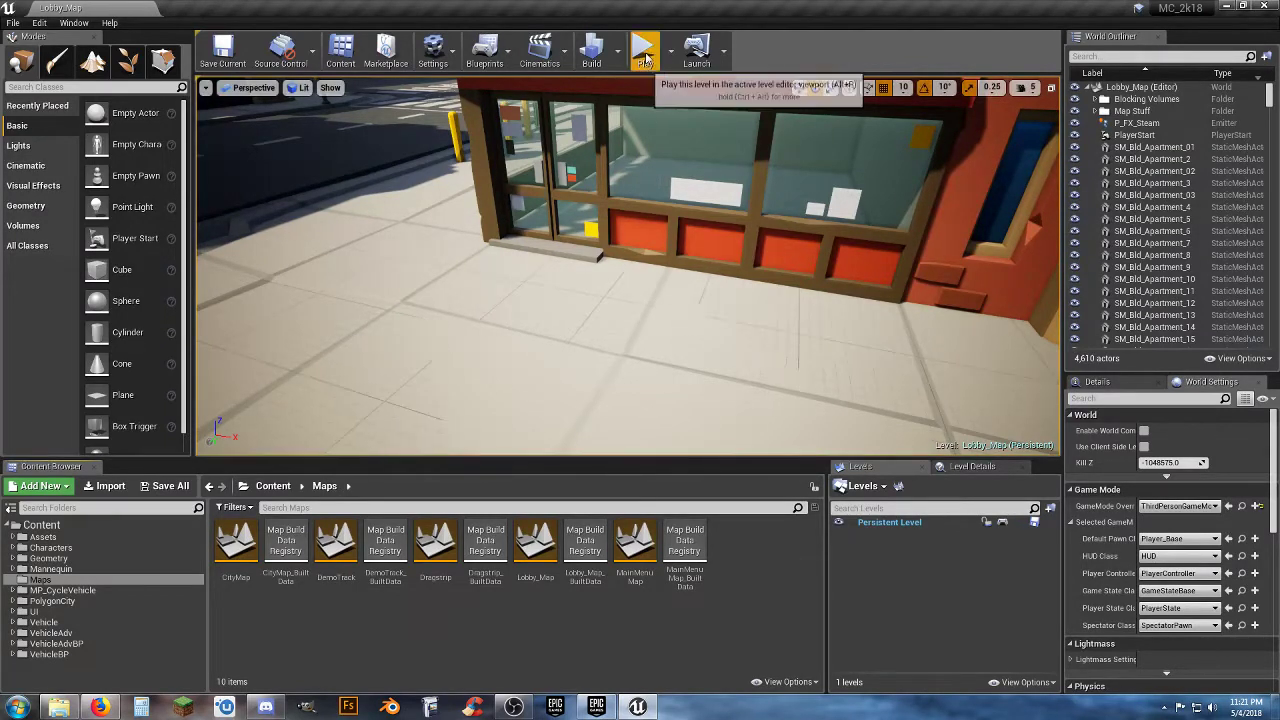
pyautogui.click(644, 50)
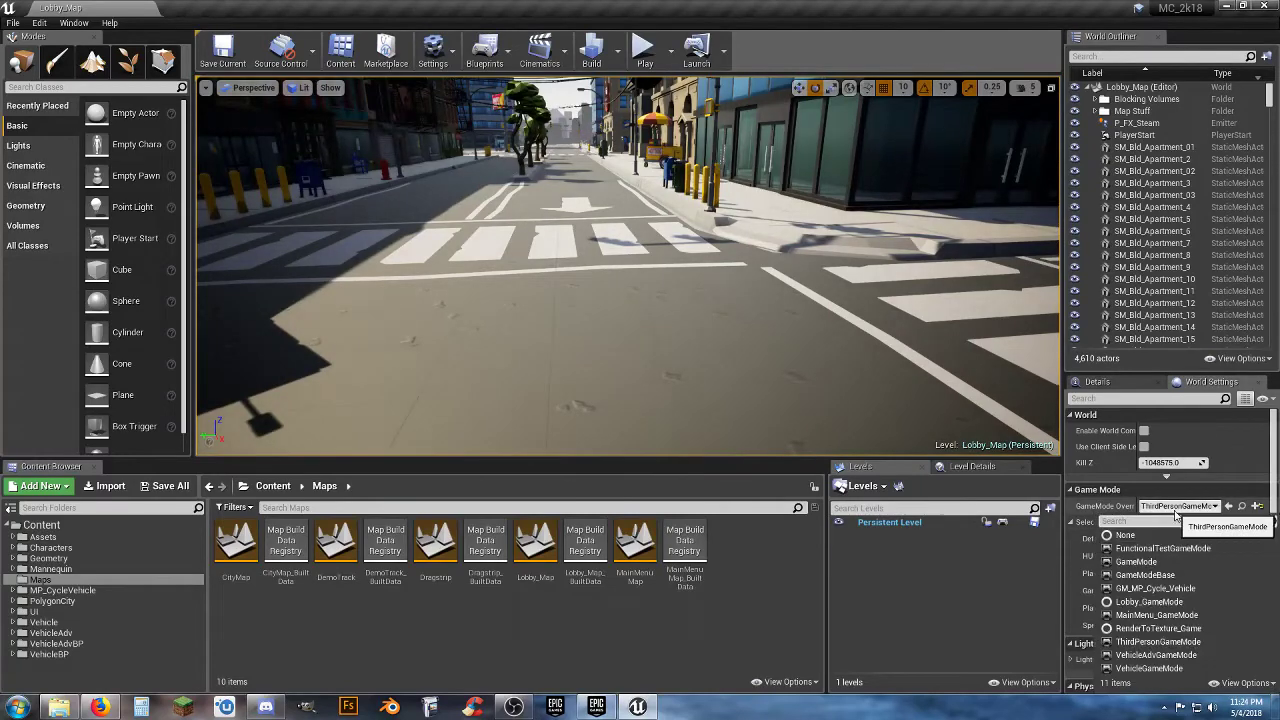
# Set a GameMode Override in World Settings and play the level with the striped car drivable
pyautogui.click(1154, 588)
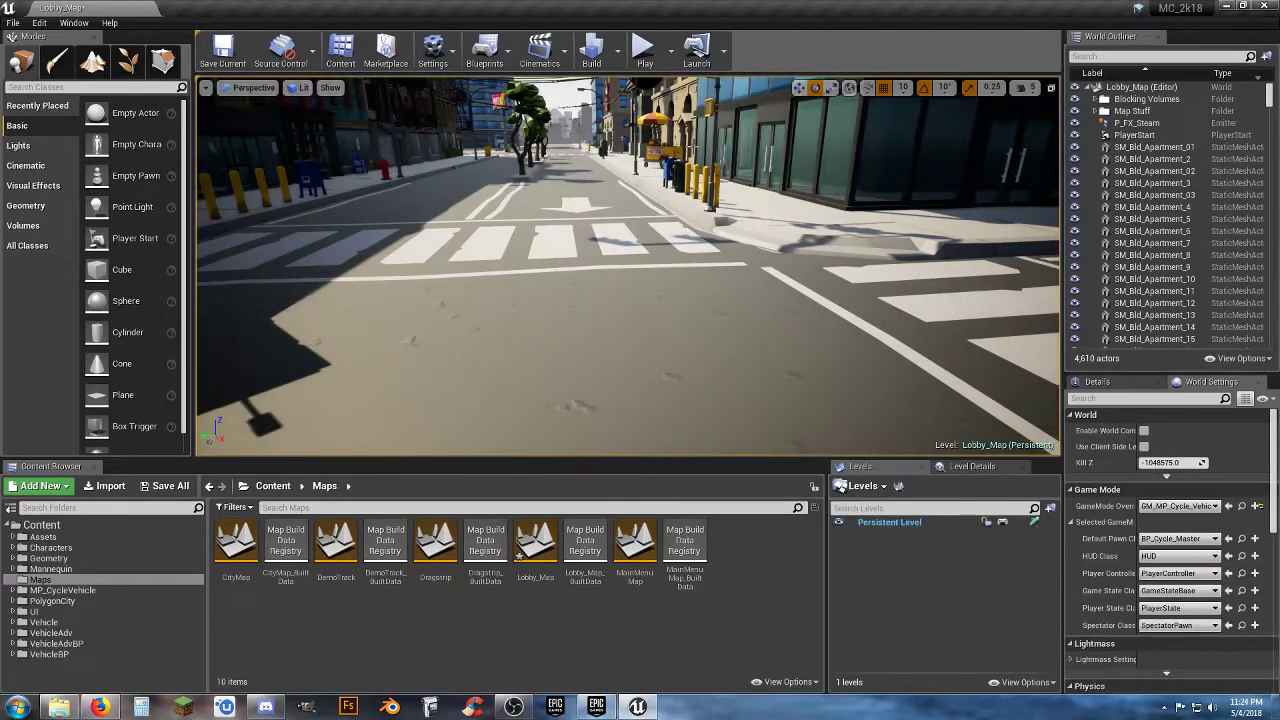
pyautogui.moveTo(644, 50)
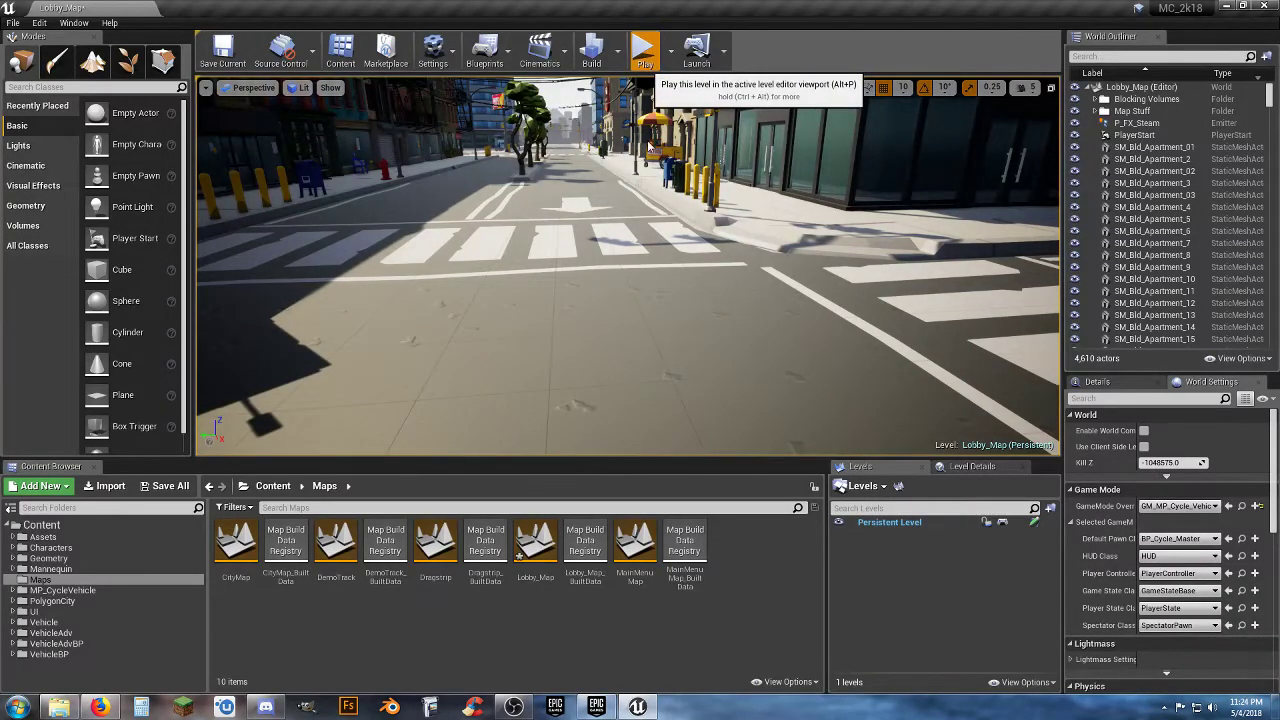
pyautogui.click(644, 48)
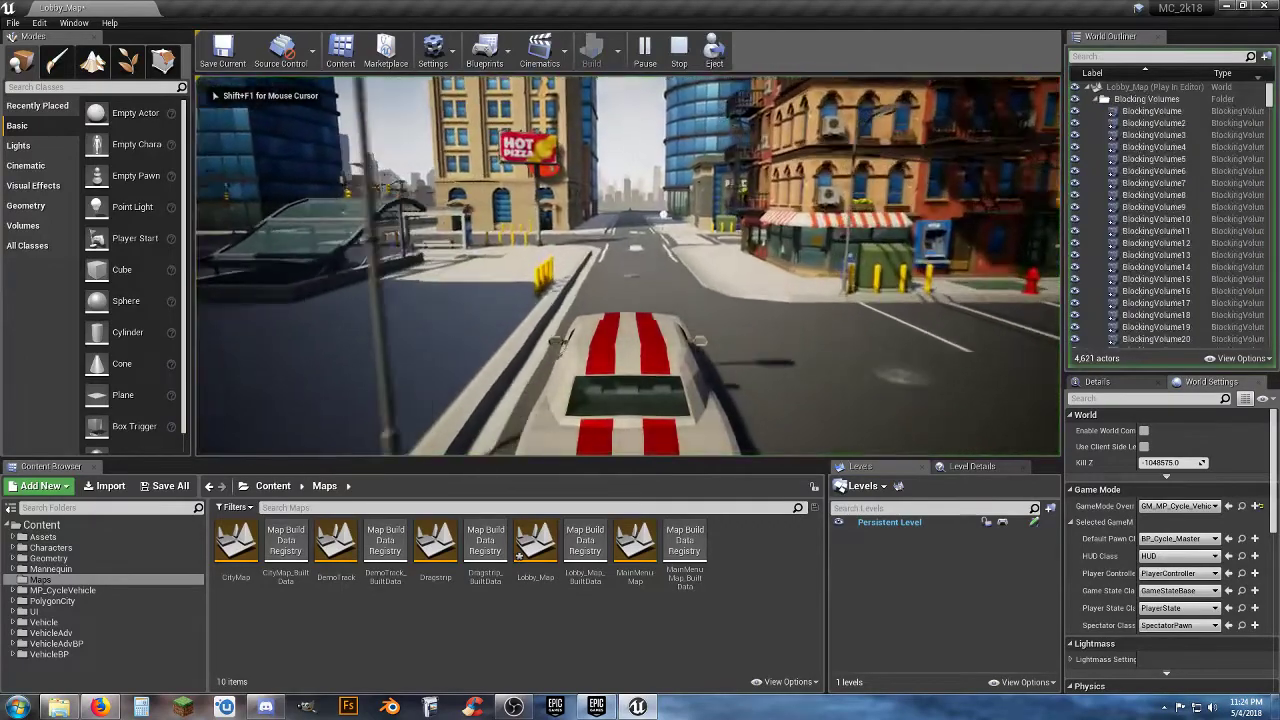